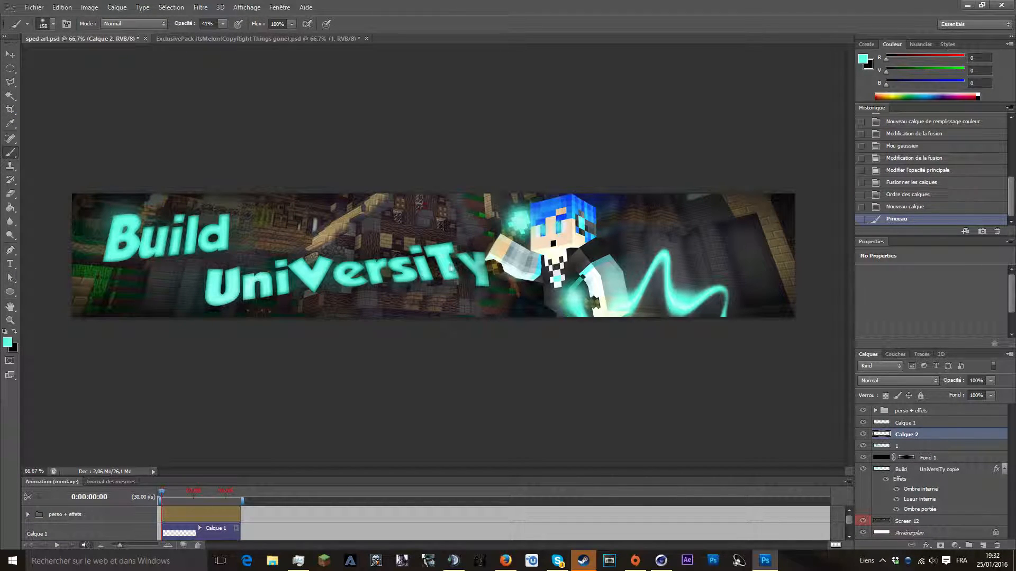
# Open 'CC by Macrafou.psd' in a new tab via Fichier > Ouvrir.
pyautogui.click(447, 38)
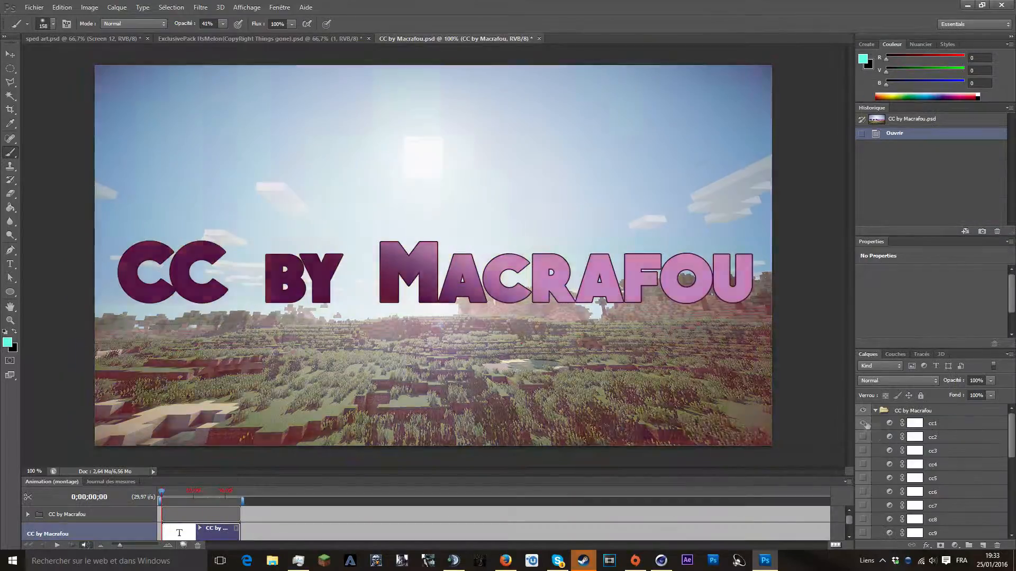